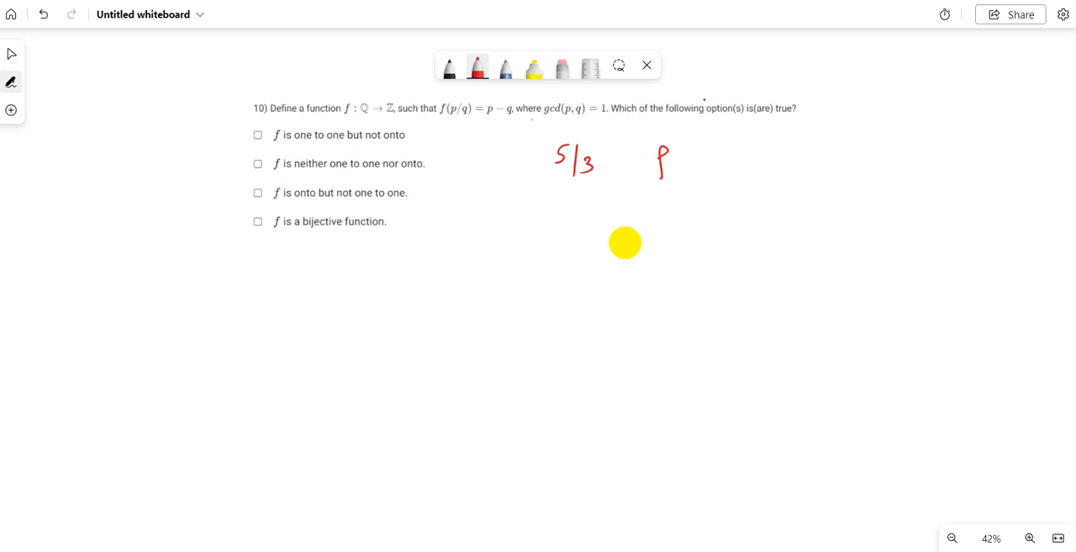
# Handwrite in red f(5/3) = 5 − 3 = 2 beside the question and begin the next f(.
pyautogui.moveTo(659, 151); pyautogui.dragTo(723, 177)
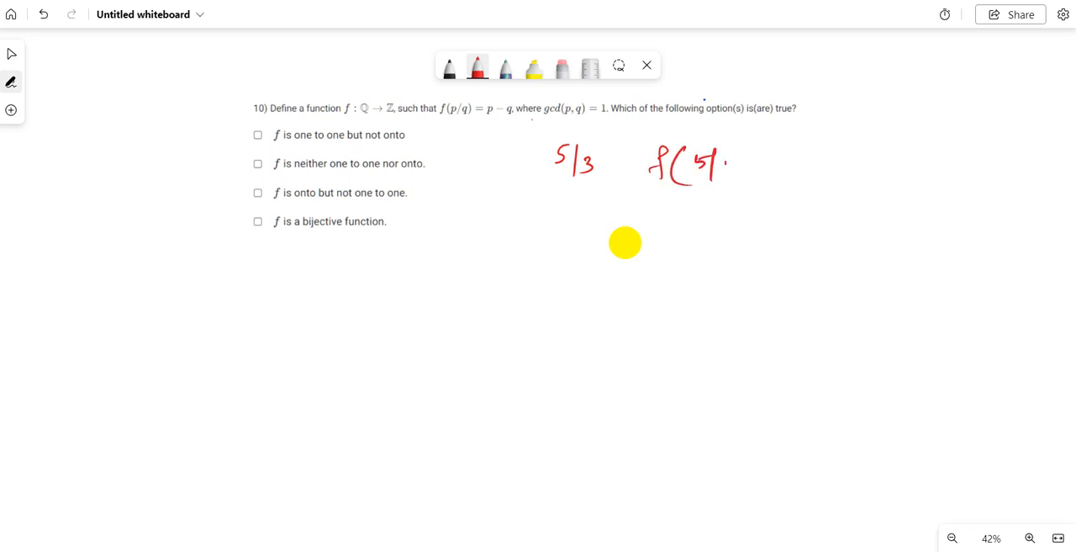
pyautogui.moveTo(724, 165); pyautogui.dragTo(777, 168)
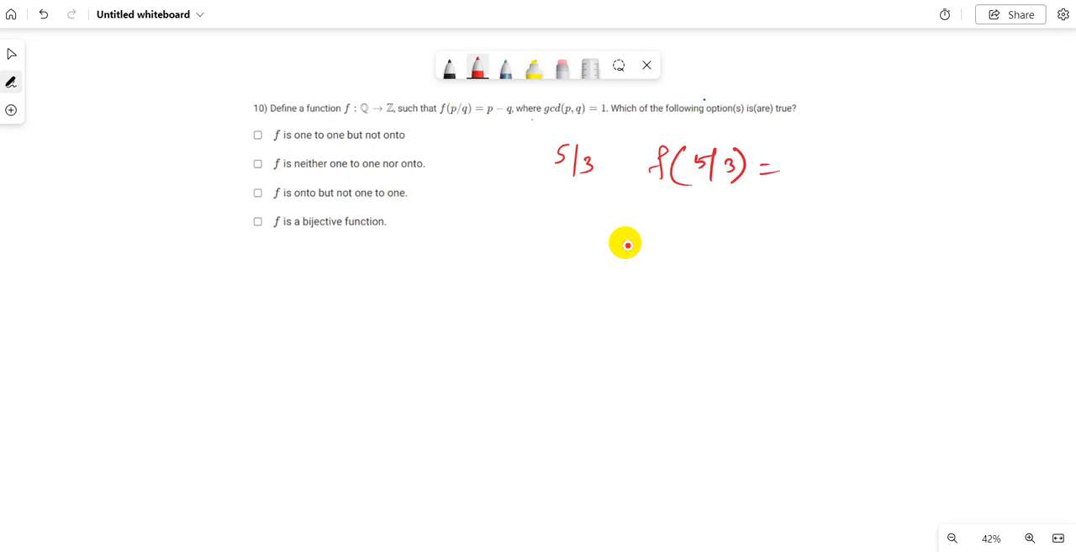
pyautogui.moveTo(804, 160); pyautogui.dragTo(844, 160)
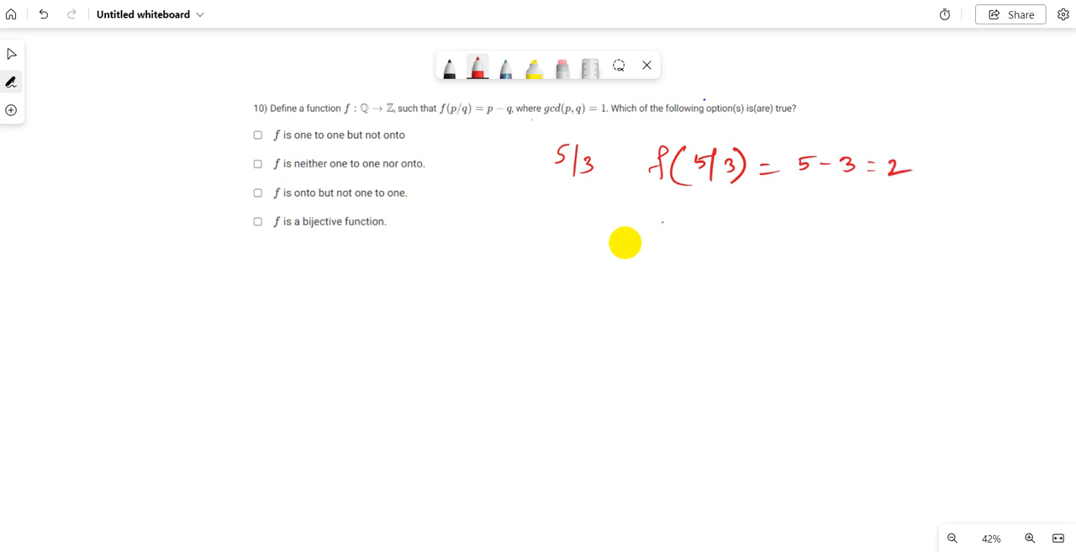
pyautogui.moveTo(648, 232); pyautogui.dragTo(692, 239)
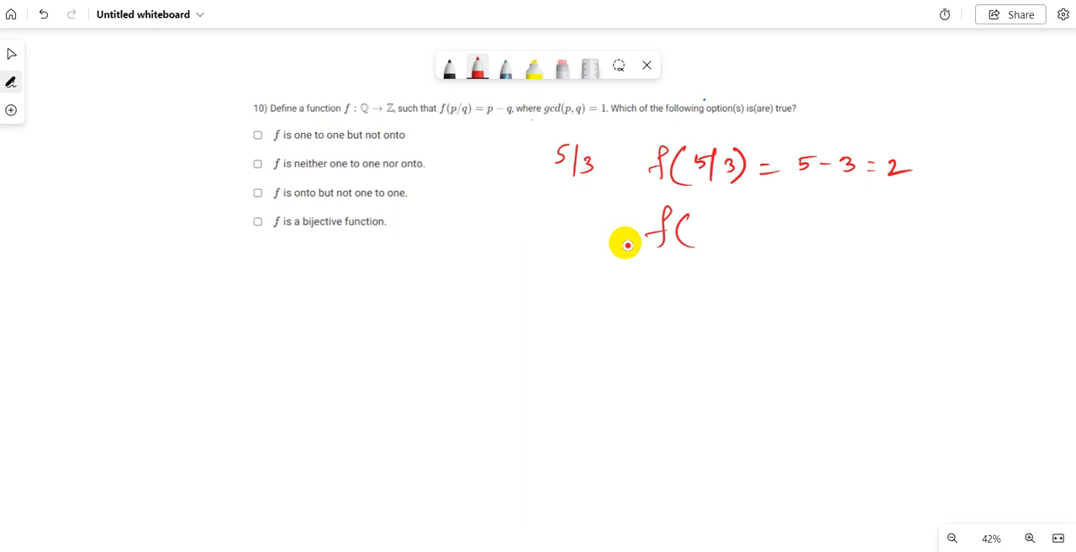
# Write f(7/5) = 7 − 5 = 2 on the second line and circle both 2s.
pyautogui.moveTo(703, 239); pyautogui.dragTo(736, 227)
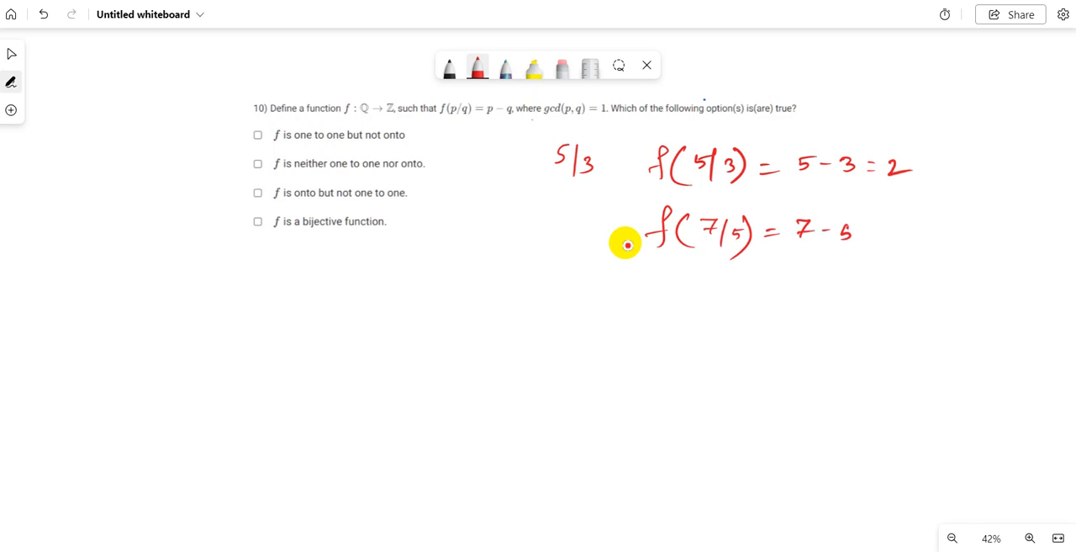
pyautogui.moveTo(861, 232); pyautogui.dragTo(908, 234)
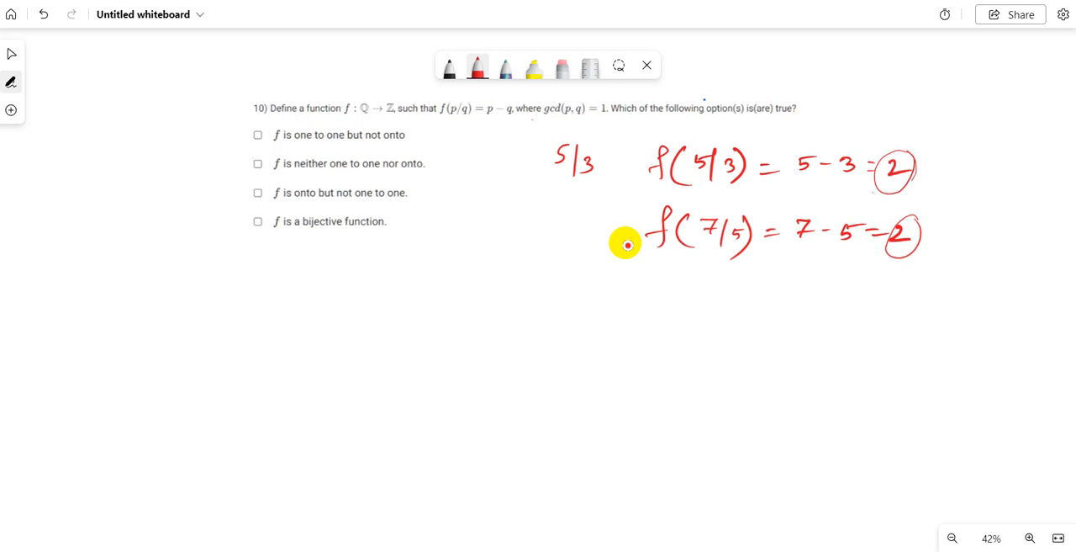
# Write the general rule f(p/q) = p − q below the two examples.
pyautogui.moveTo(541, 292); pyautogui.dragTo(540, 323)
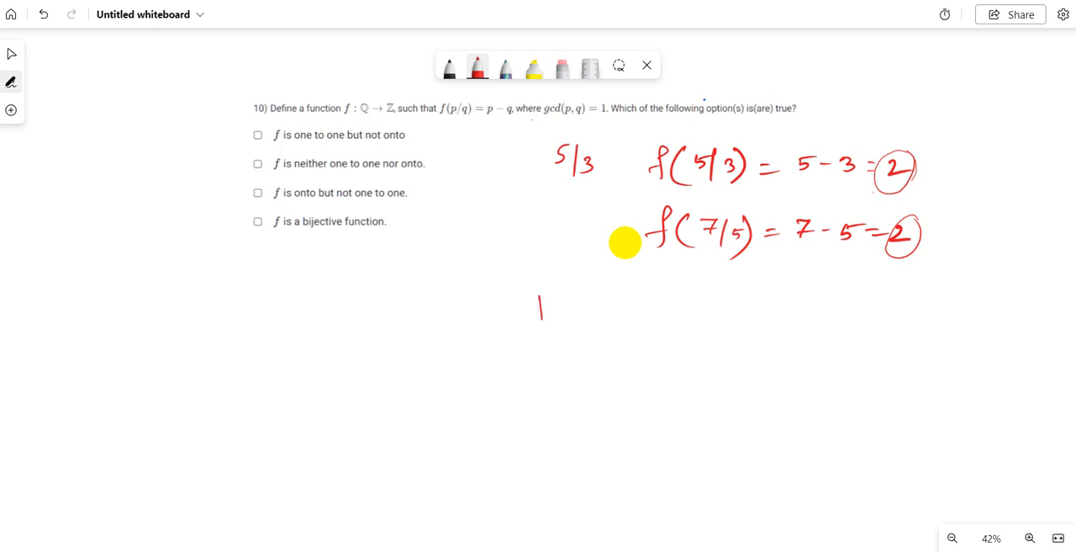
pyautogui.moveTo(535, 303); pyautogui.dragTo(602, 341)
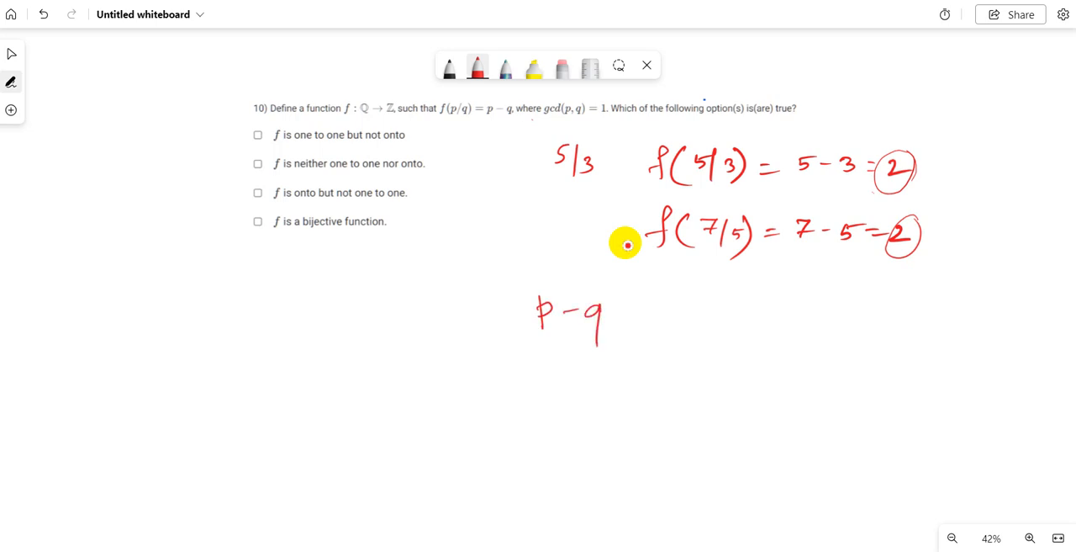
pyautogui.moveTo(420, 306); pyautogui.dragTo(433, 336)
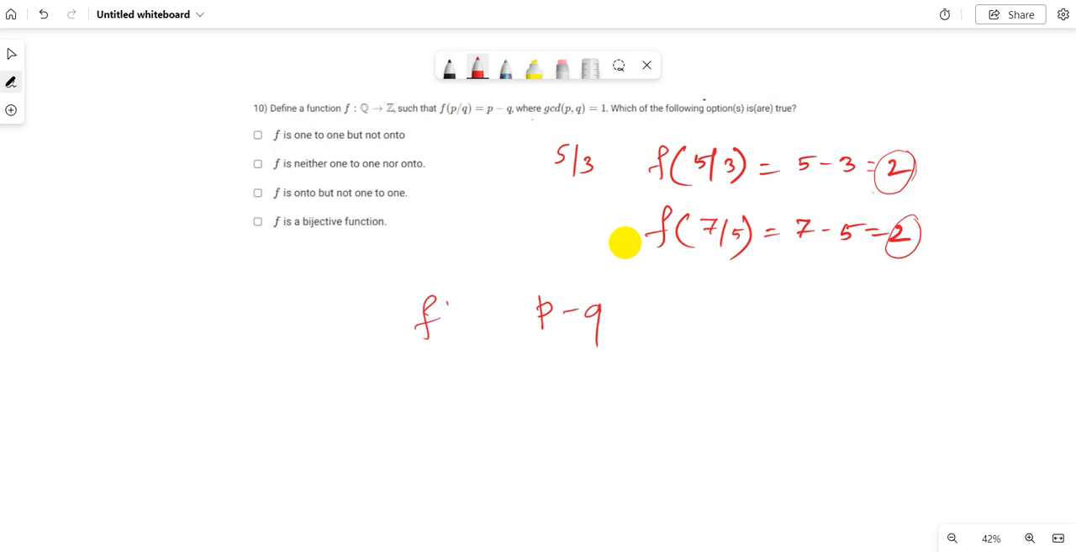
pyautogui.moveTo(438, 316); pyautogui.dragTo(505, 345)
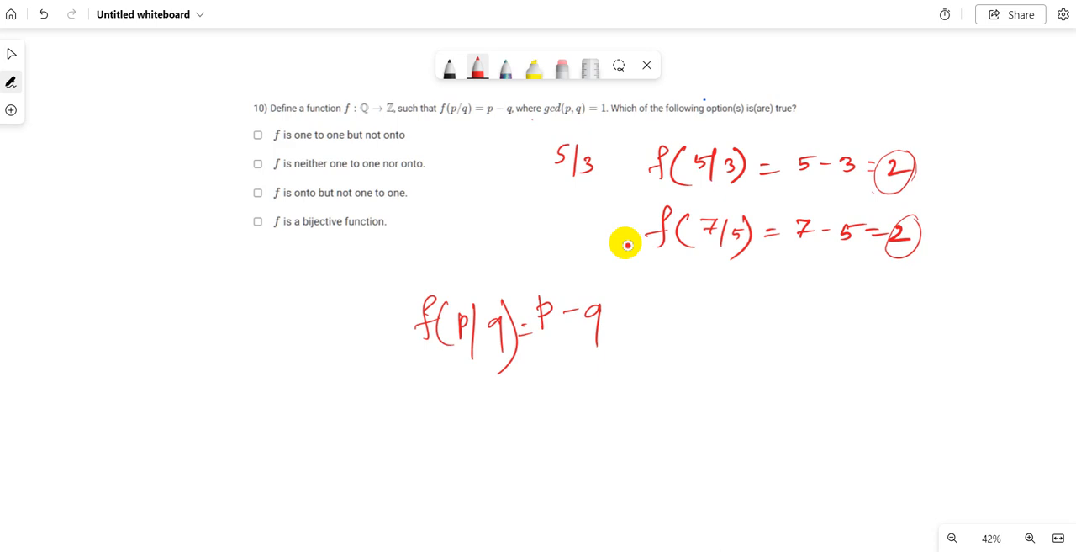
# Tick the third option, 'f is onto but not one to one'.
pyautogui.moveTo(248, 195); pyautogui.dragTo(272, 181)
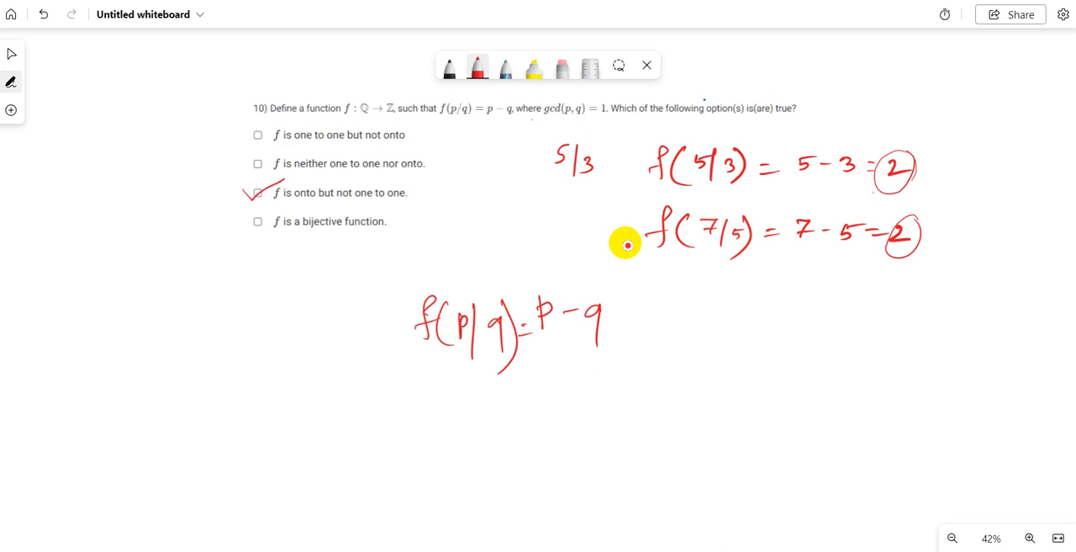